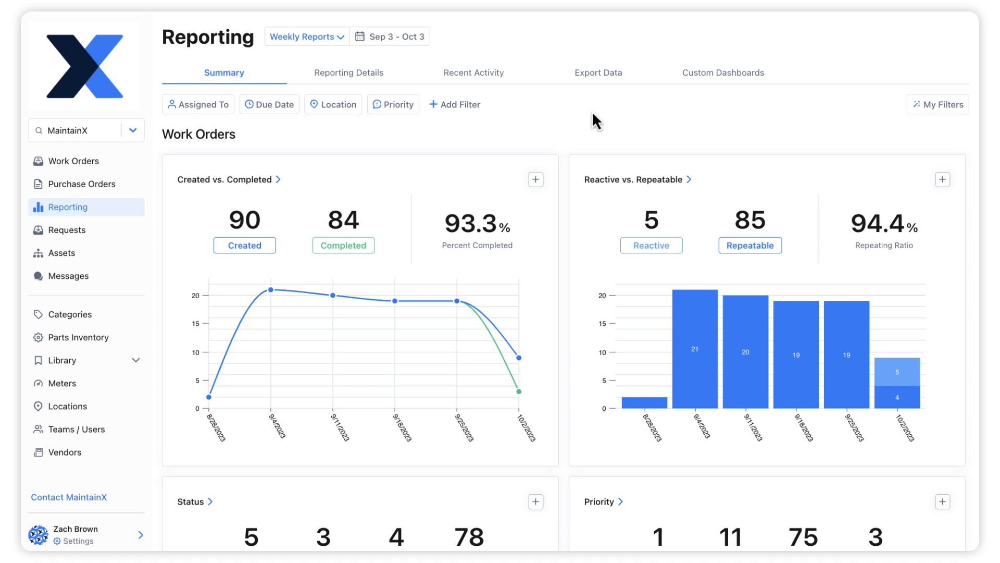
mouse_move(544, 113)
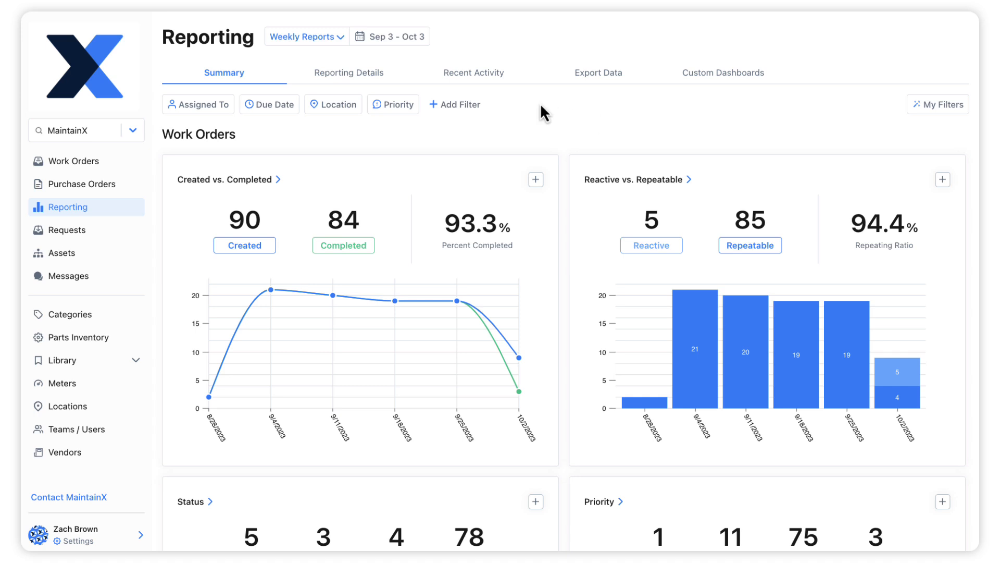
Set the work-order report period to the Last 3 Months
left_click(390, 36)
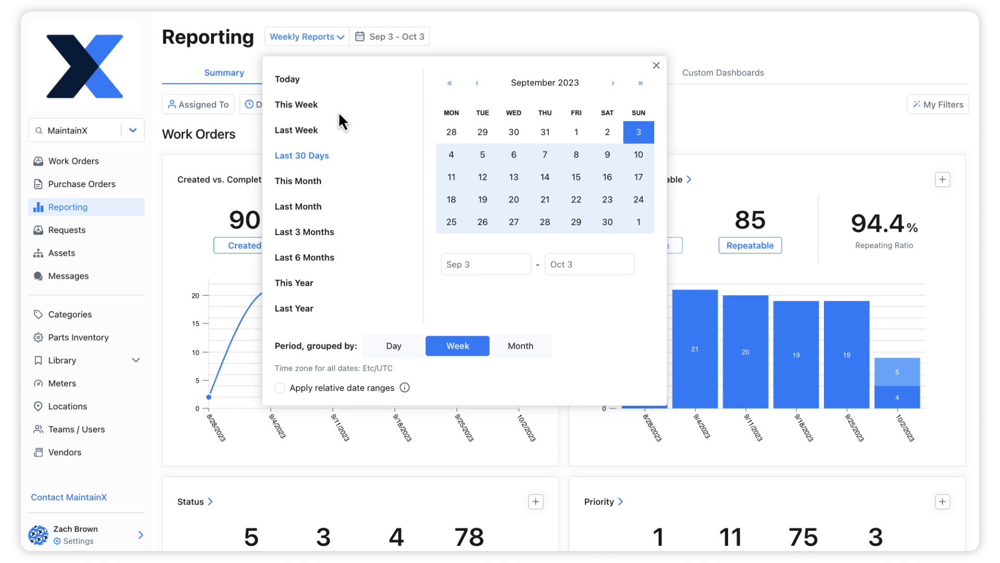
left_click(304, 232)
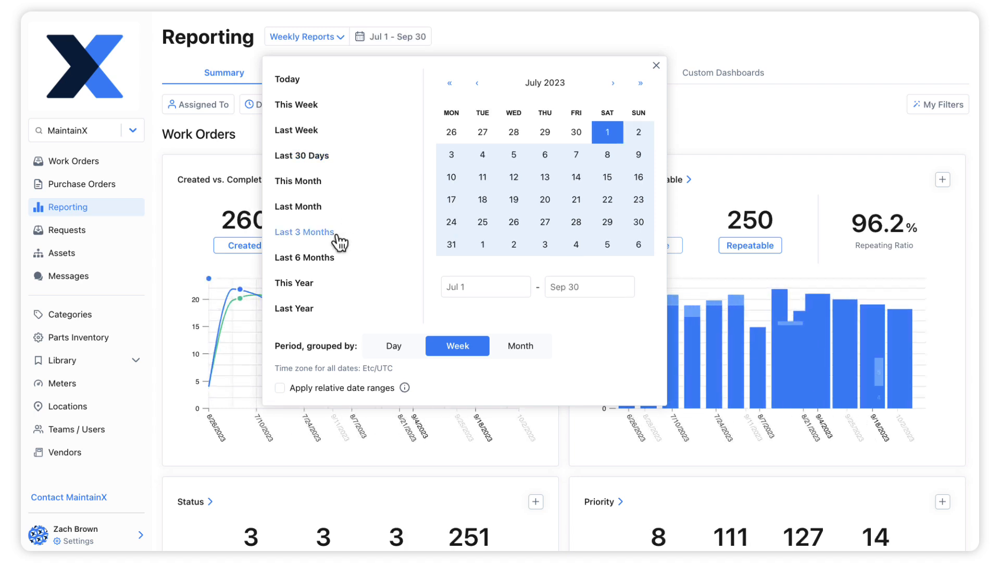
left_click(655, 65)
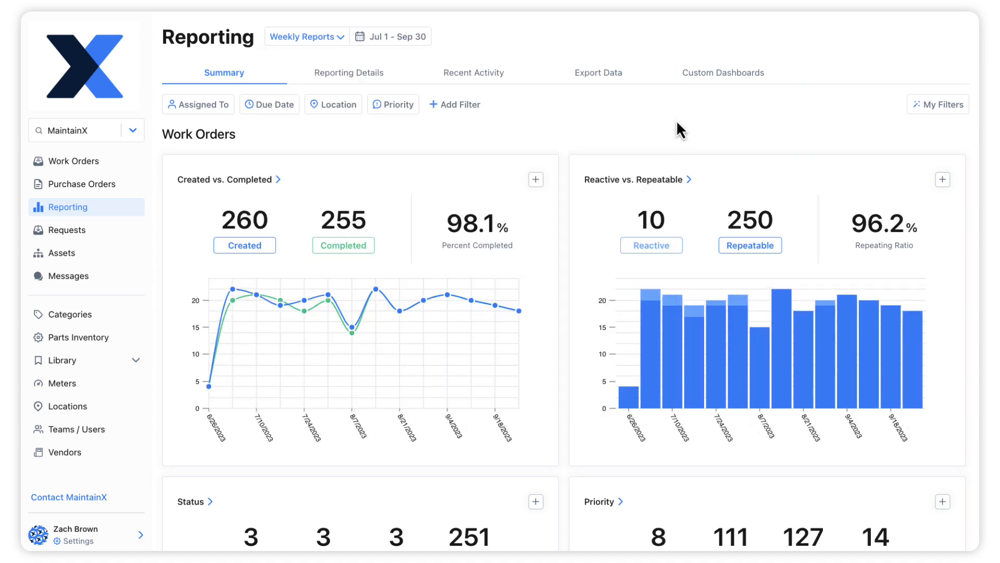
Filter the report to Medium and High priority work orders only
left_click(393, 104)
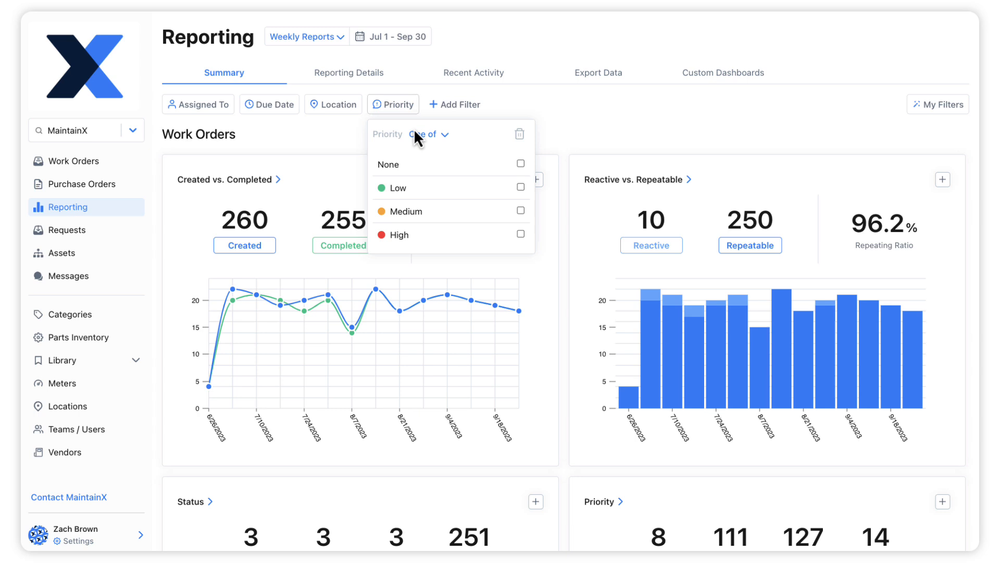
left_click(521, 211)
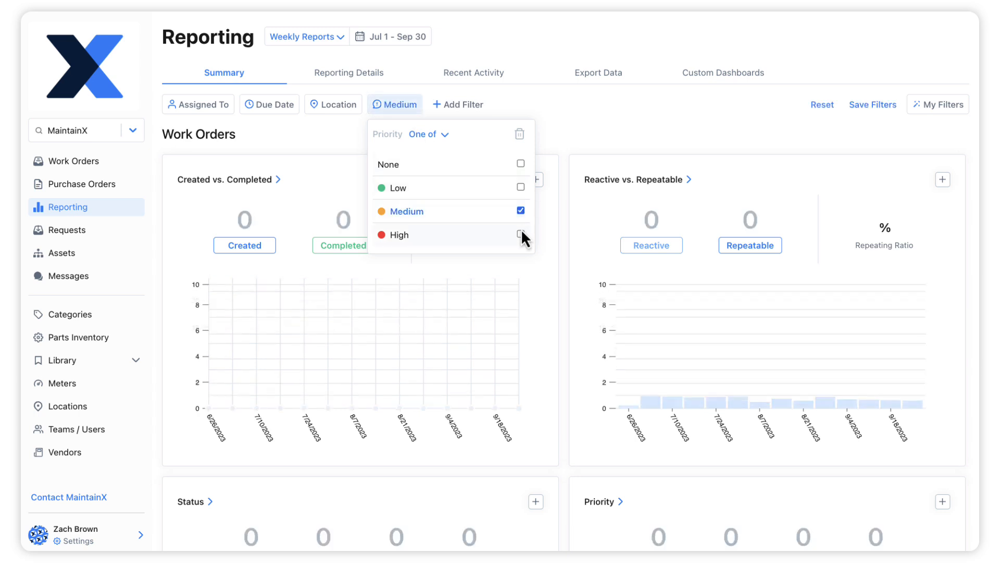
left_click(521, 235)
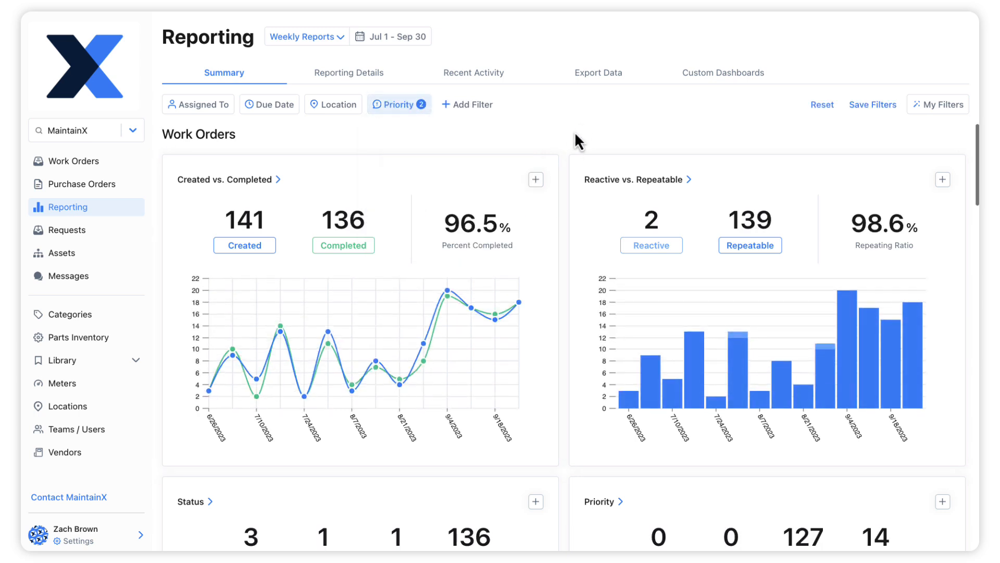
scroll("down", 3)
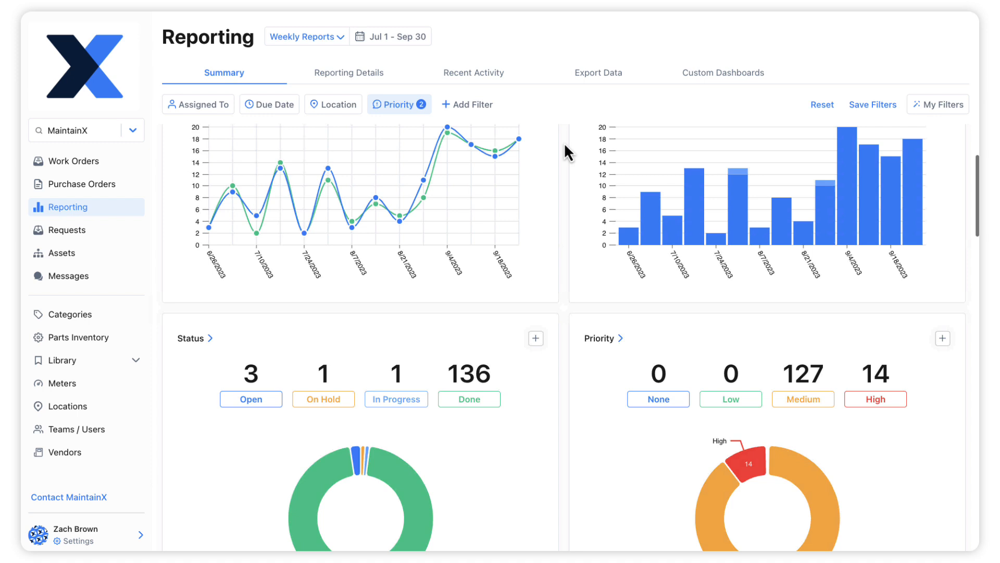
scroll("down", 3)
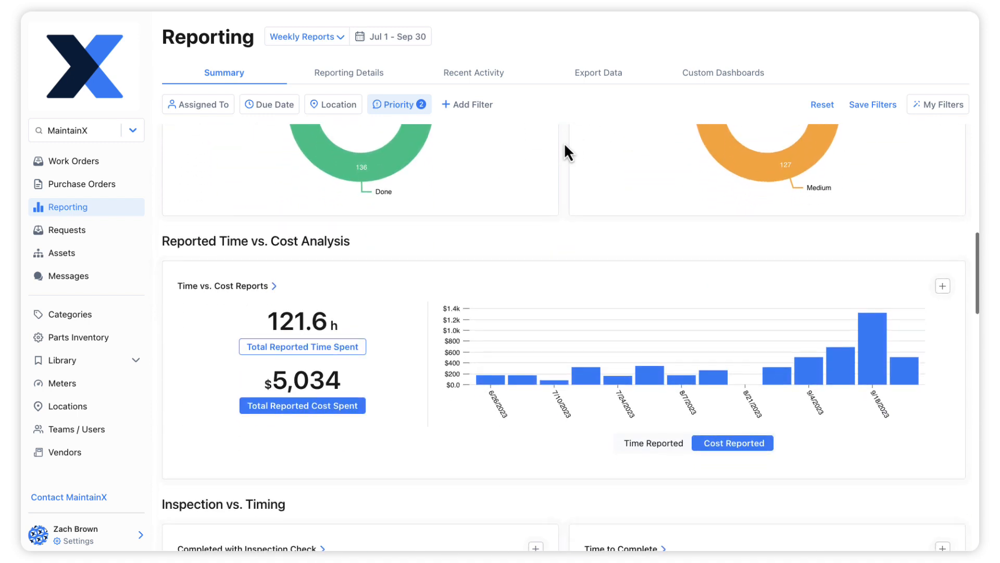
scroll("down", 3)
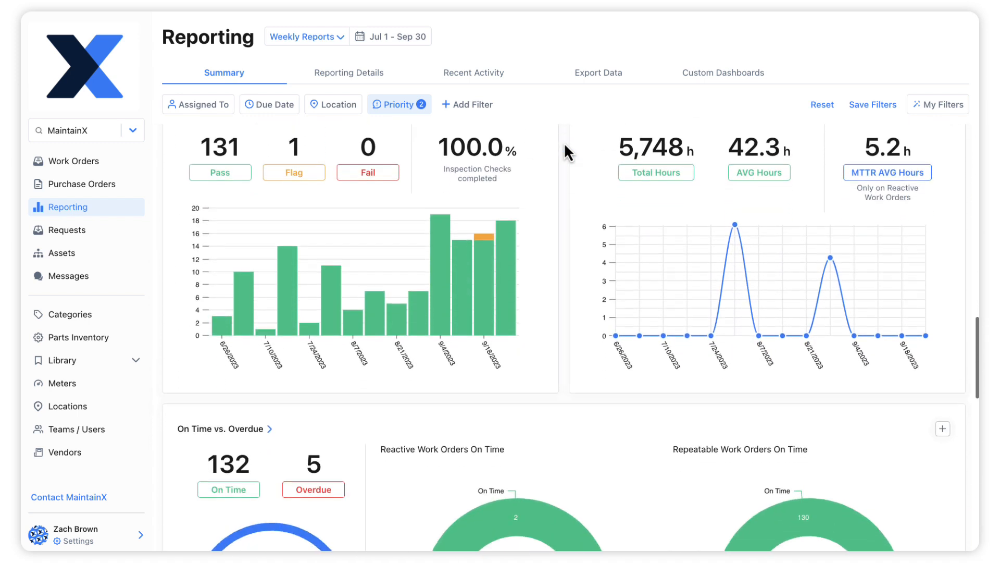
scroll("down", 3)
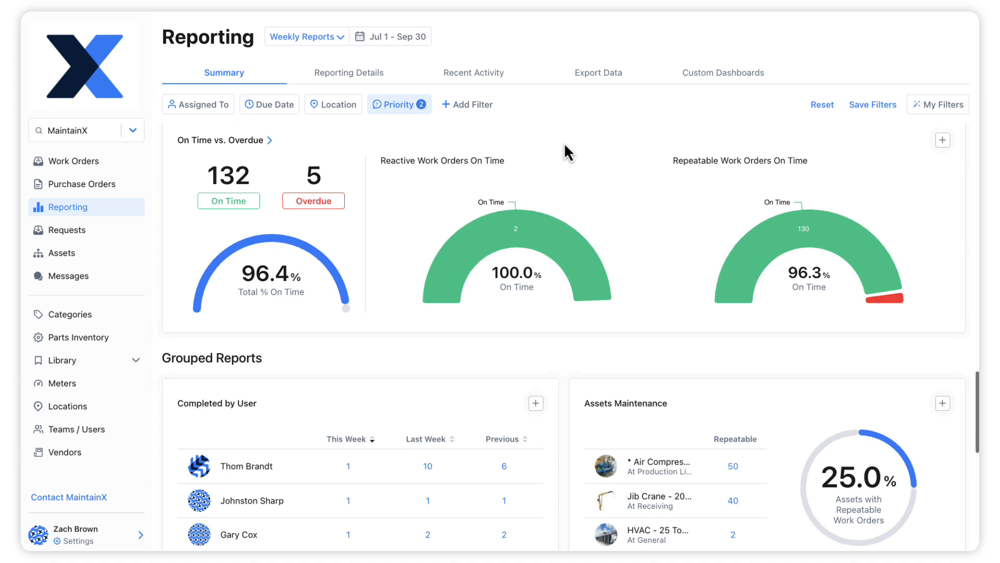
scroll("down", 3)
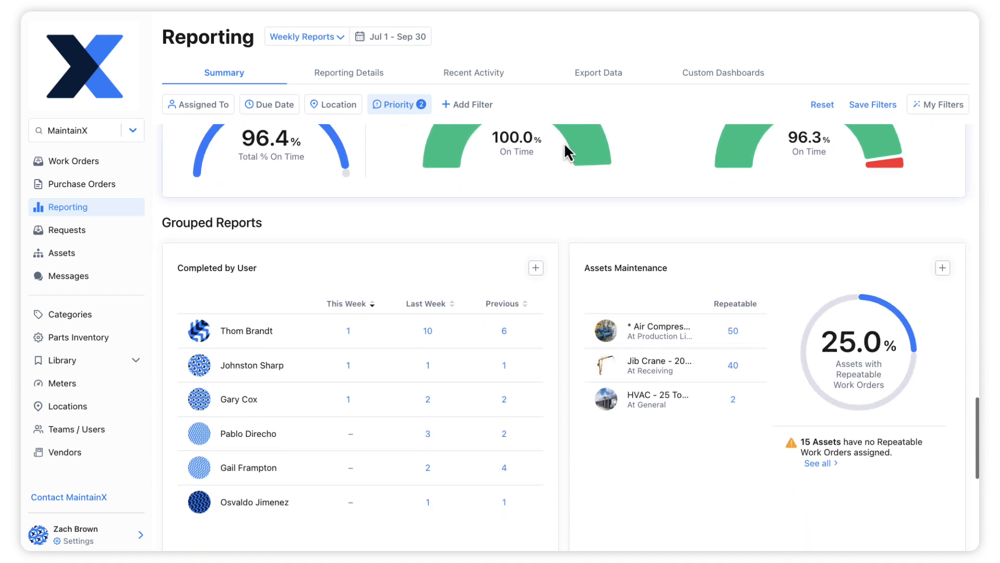
scroll("down", 3)
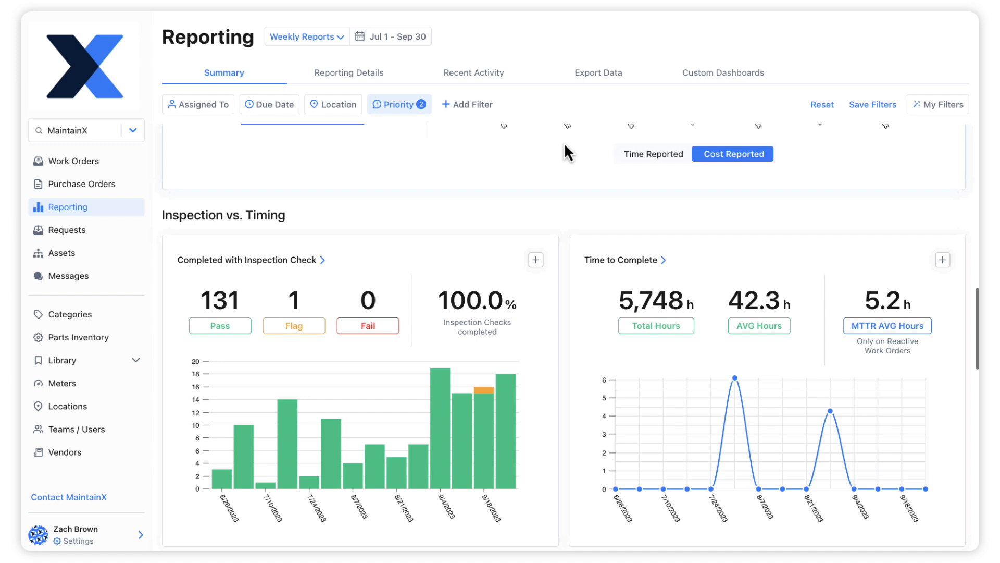
scroll("down", 3)
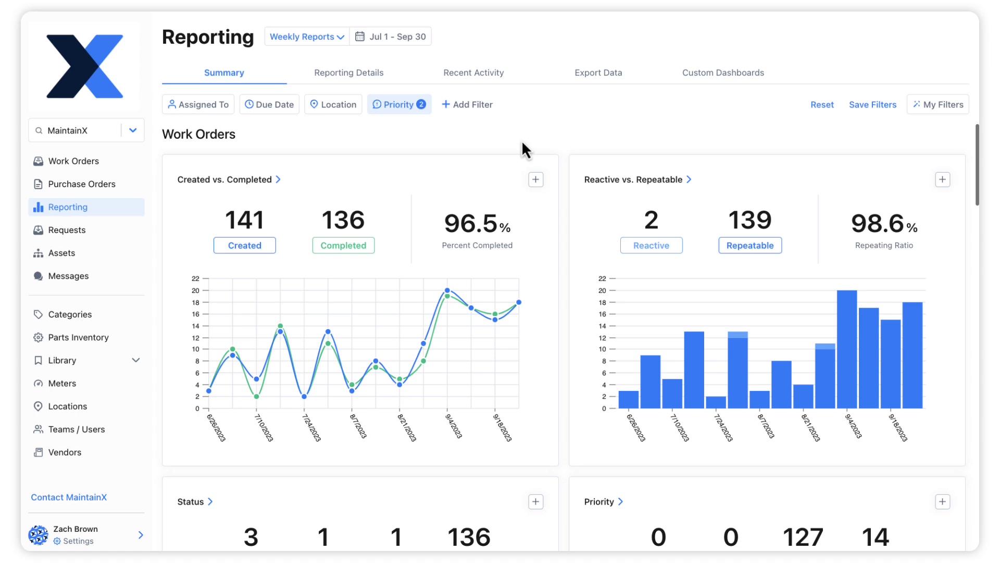
mouse_move(517, 149)
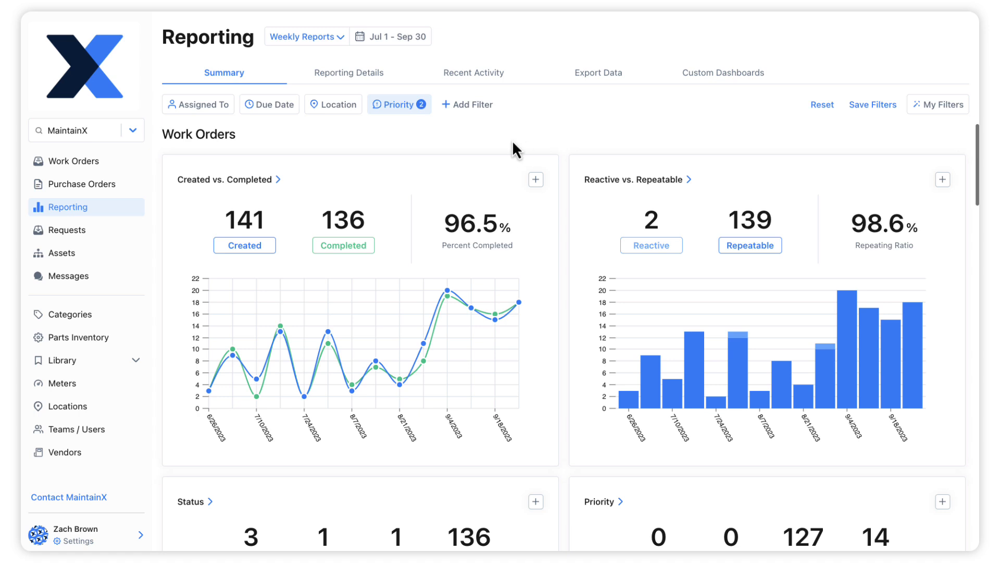
Show the Reporting Details Created vs. Completed breakdown grouped by team
left_click(348, 72)
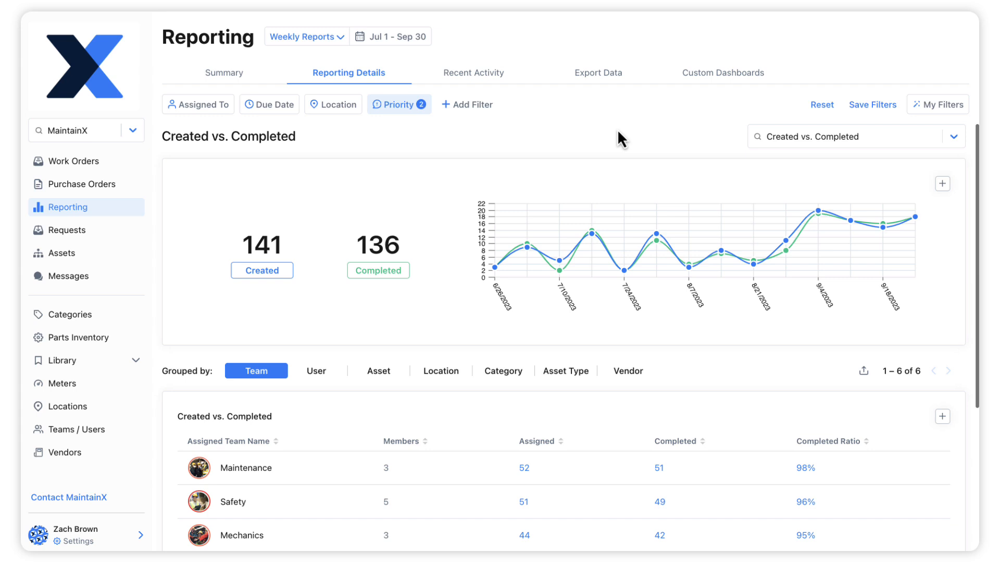
scroll("down", 3)
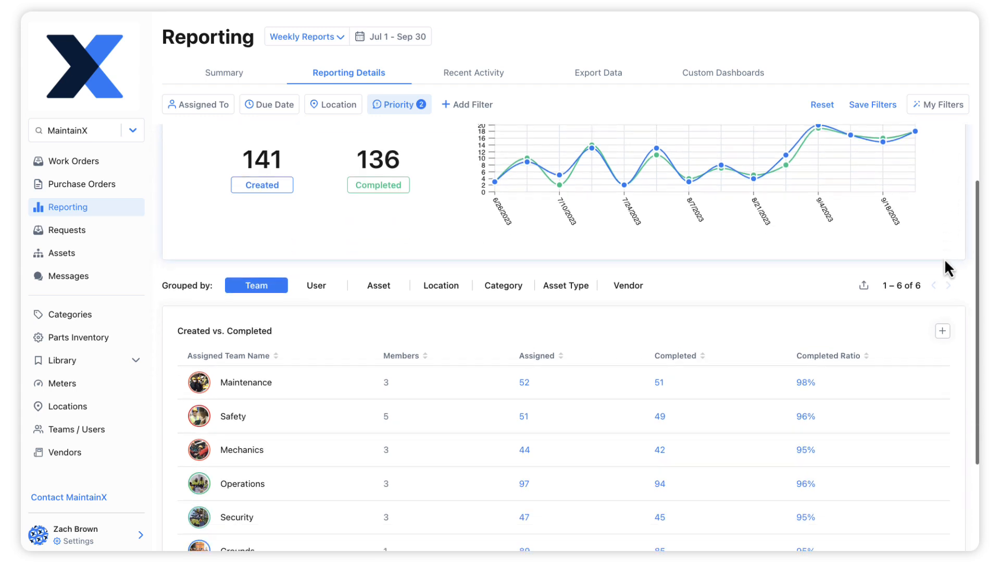
scroll("down", 3)
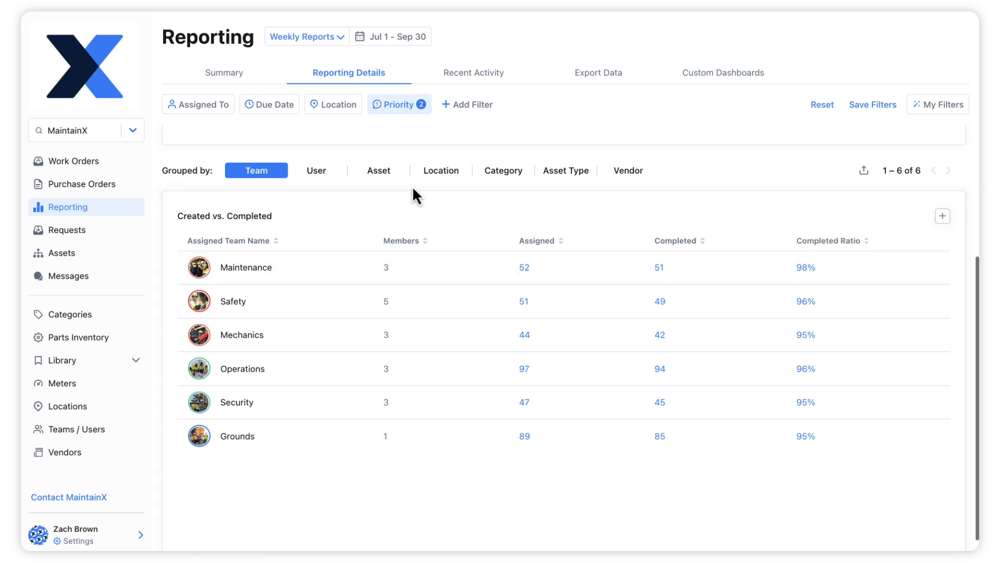
Group the breakdown by team and sort it by completed ratio, lowest first
left_click(378, 170)
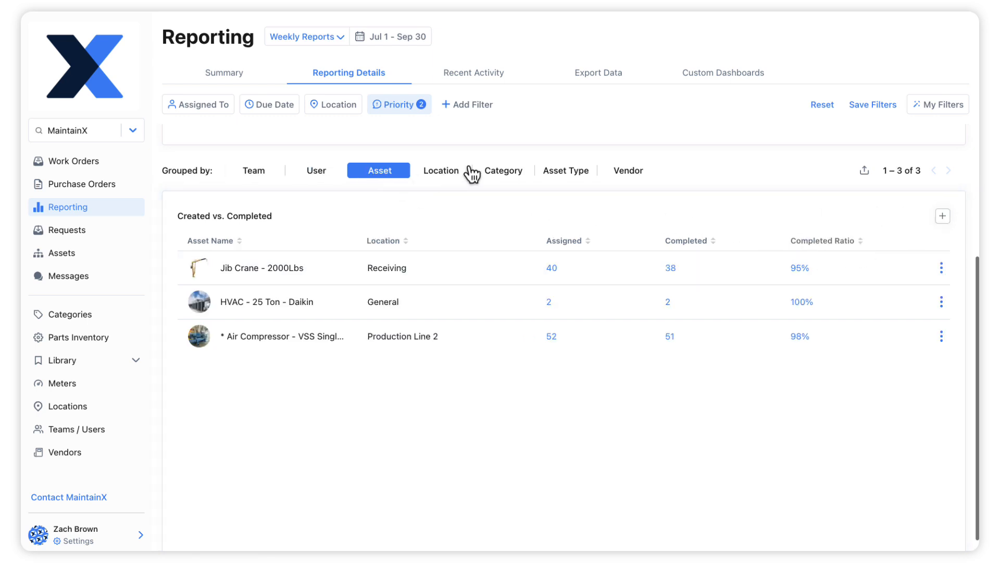
left_click(502, 170)
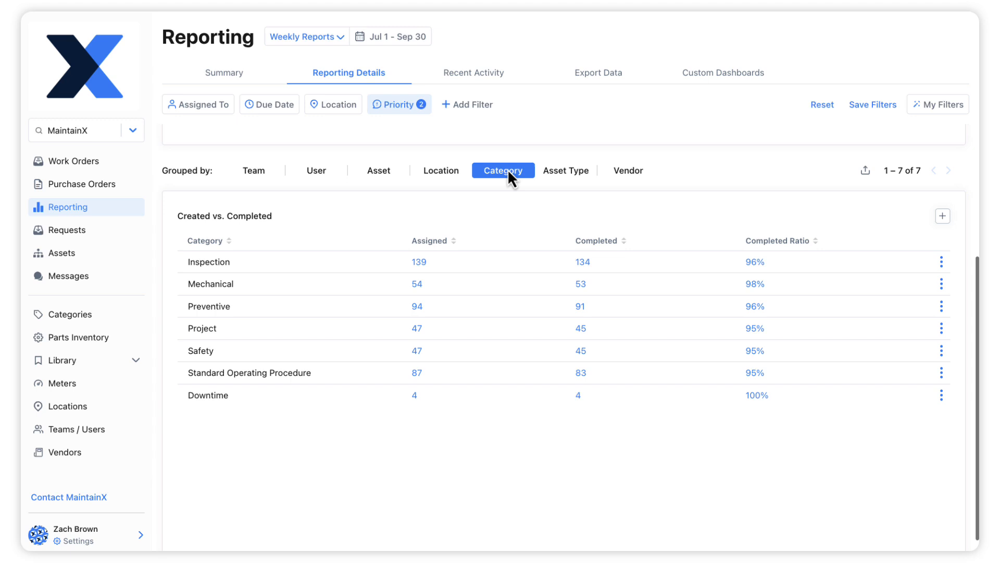
left_click(257, 170)
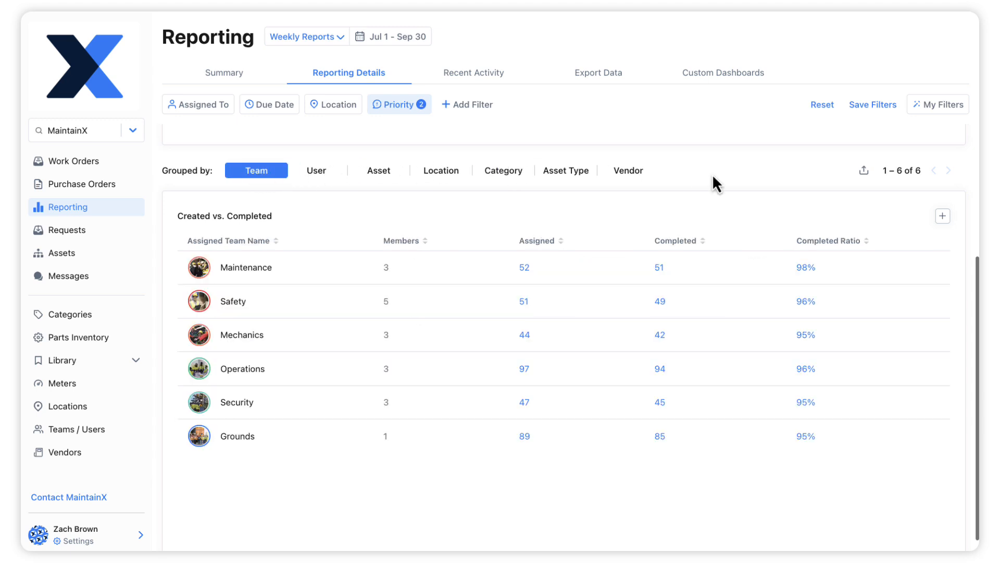
left_click(829, 241)
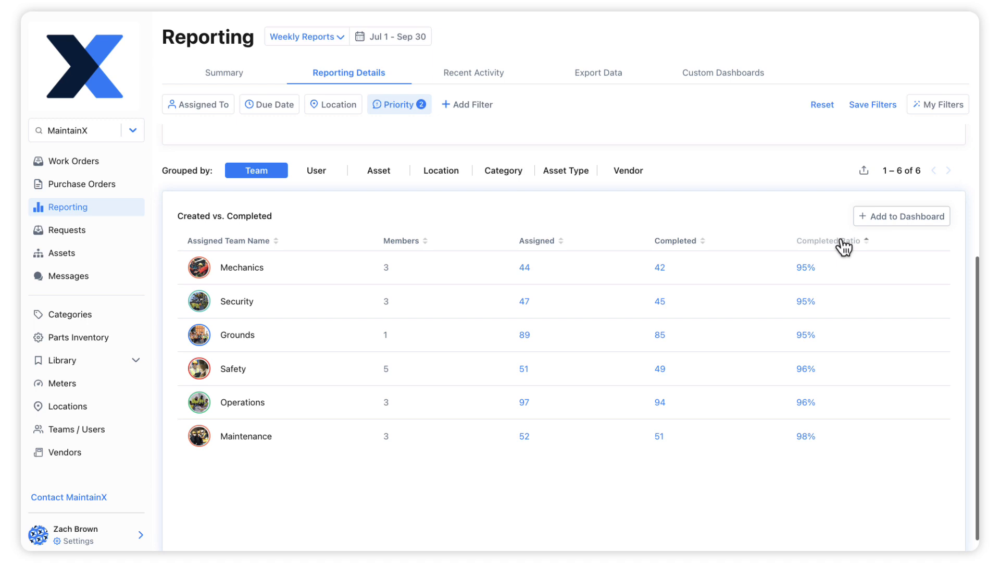
mouse_move(845, 248)
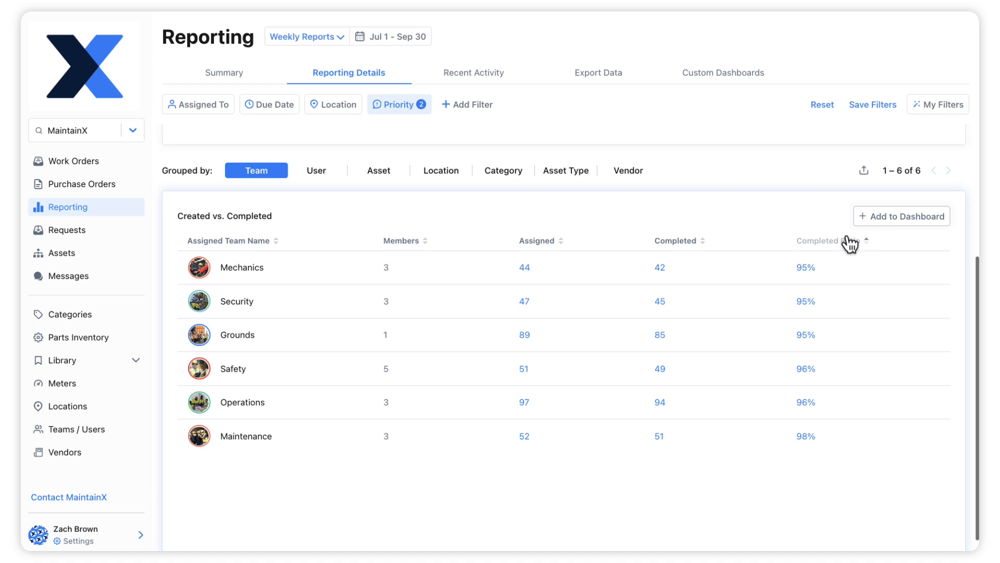
Save the card as a new dashboard titled 'Med/High Completion by Team (prev. 90 days)'
left_click(900, 215)
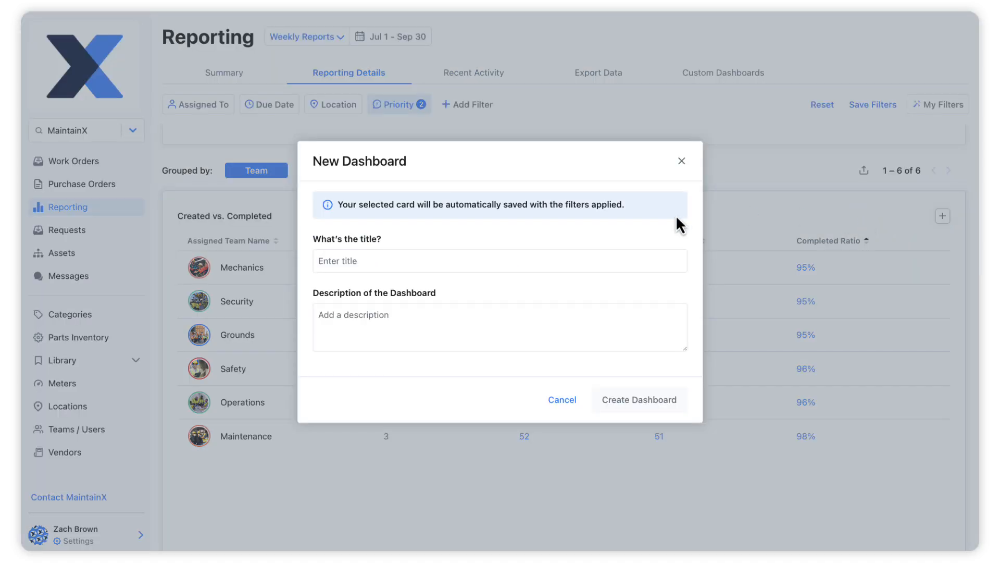
type("Med/High")
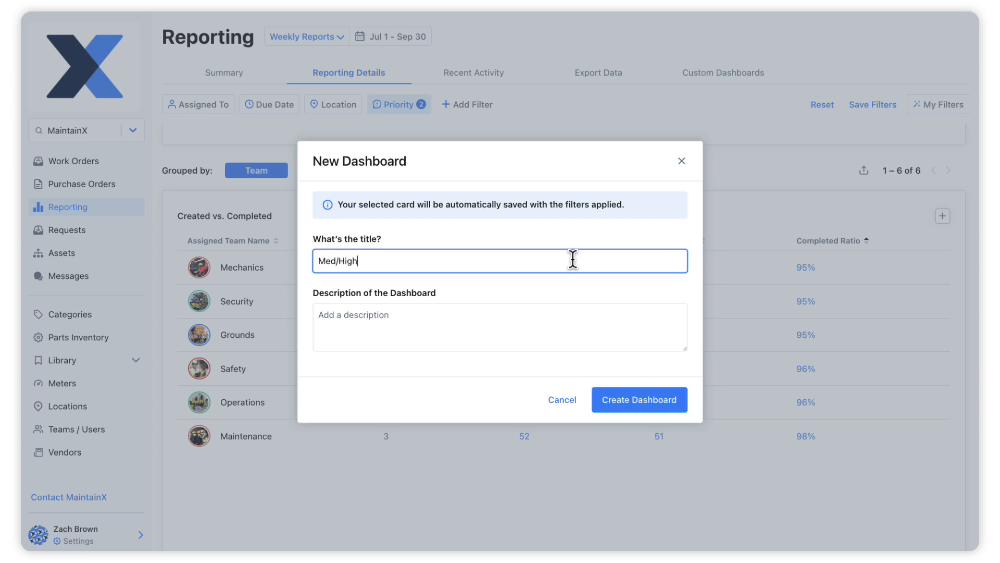
type("Completion by Team (prev. 90")
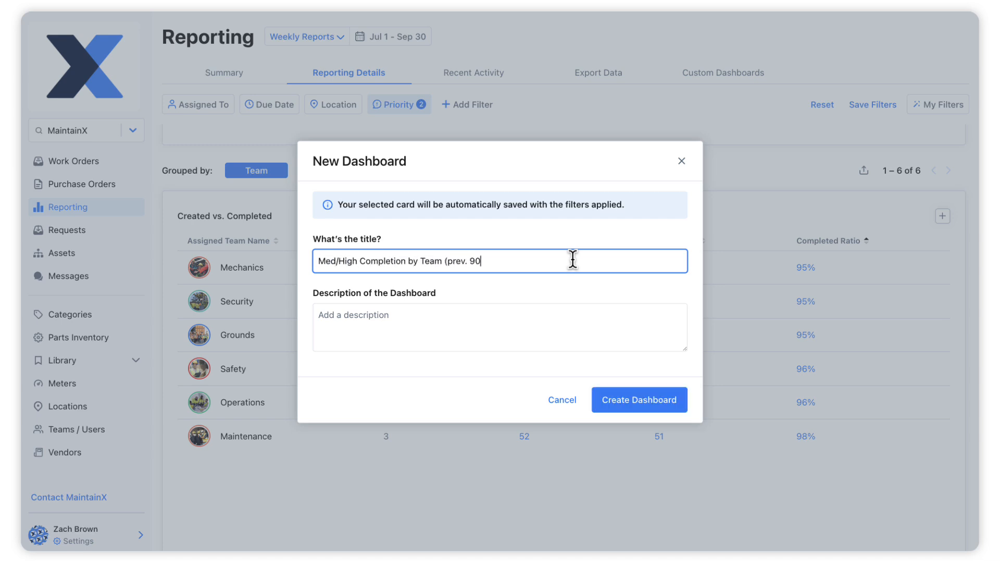
type("days)")
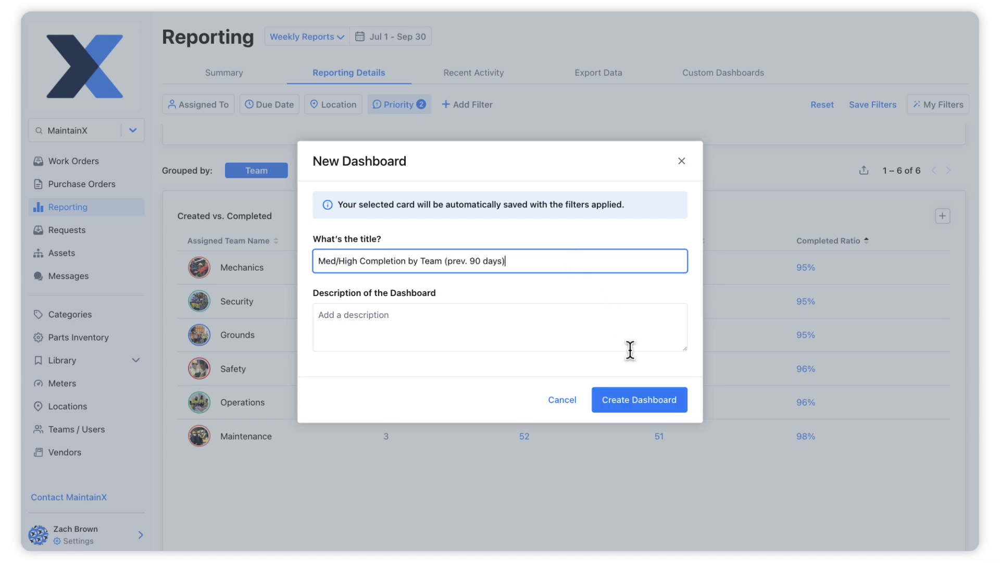
left_click(638, 399)
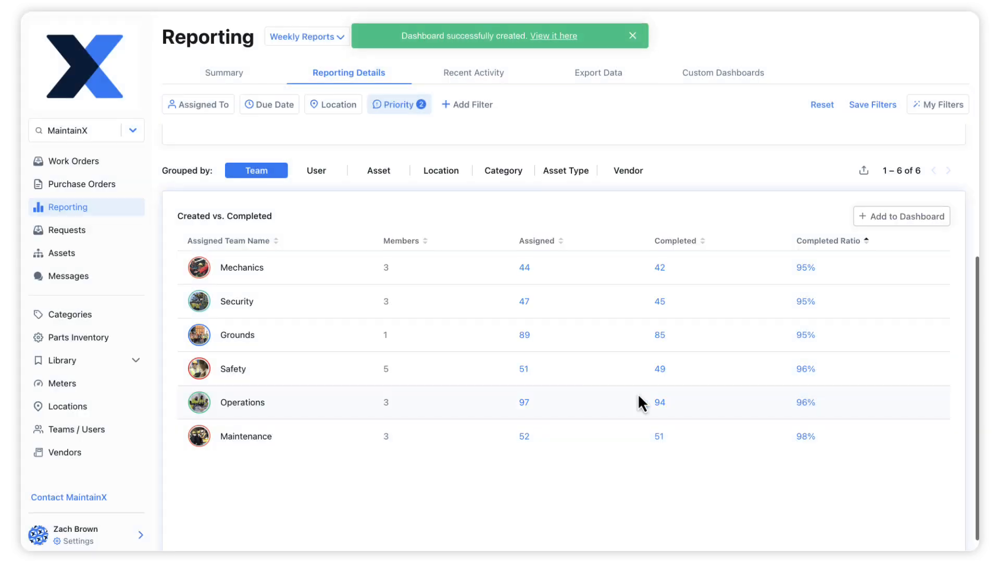
mouse_move(719, 113)
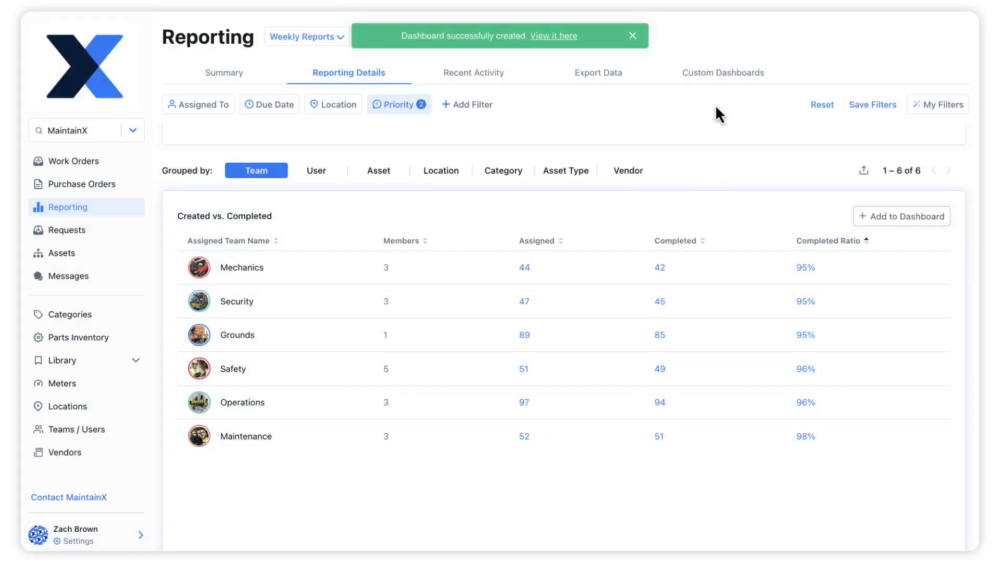
View the new dashboard from the Custom Dashboards list and return to the list
left_click(723, 72)
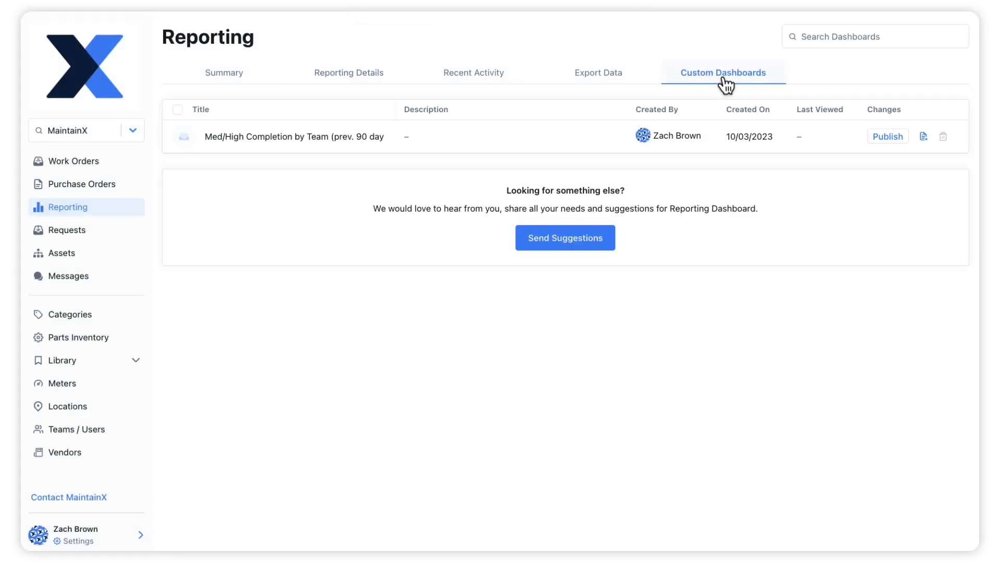
left_click(294, 136)
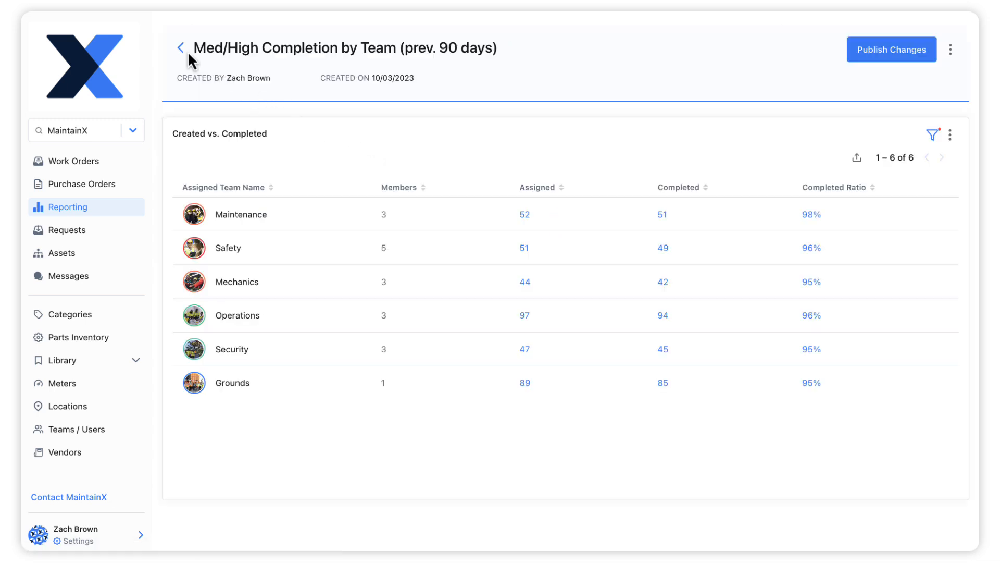
left_click(181, 48)
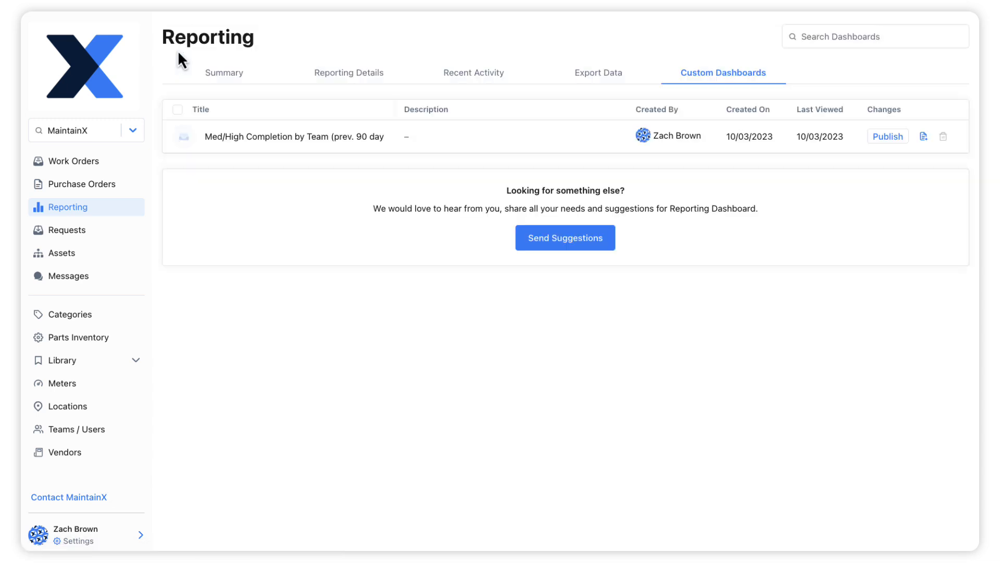
Check Recent Activity, then show the Export Data options for work orders
left_click(473, 72)
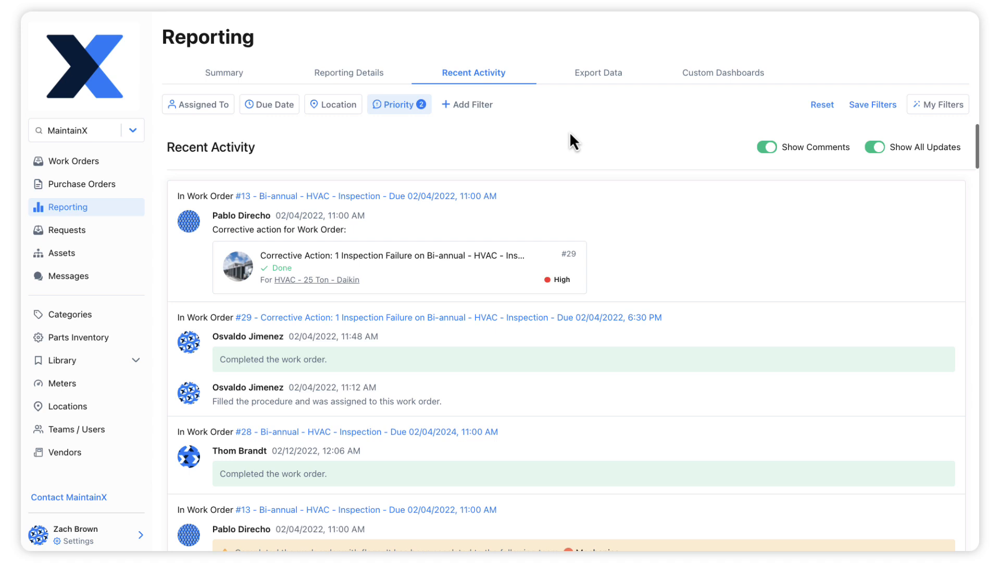
mouse_move(584, 129)
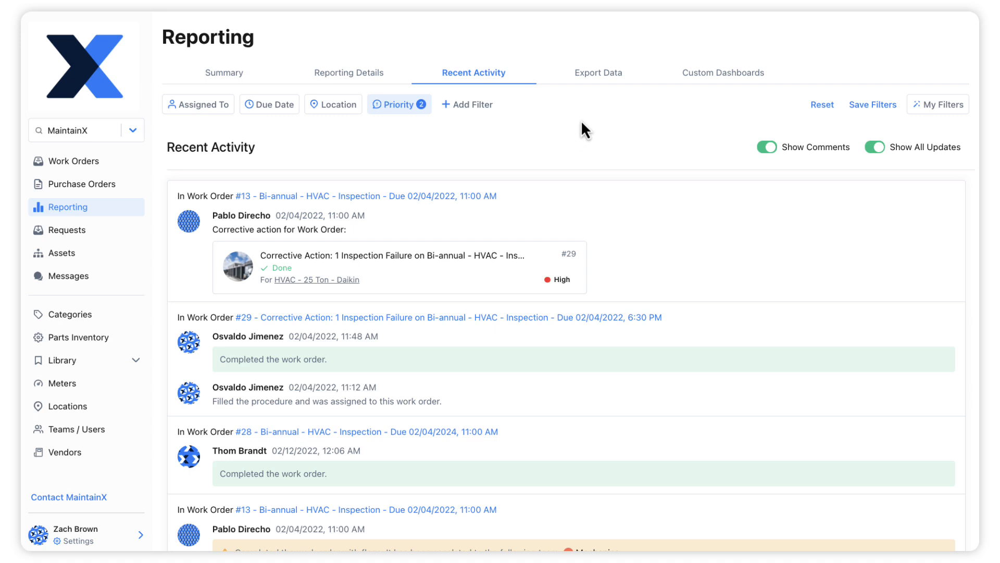
left_click(598, 72)
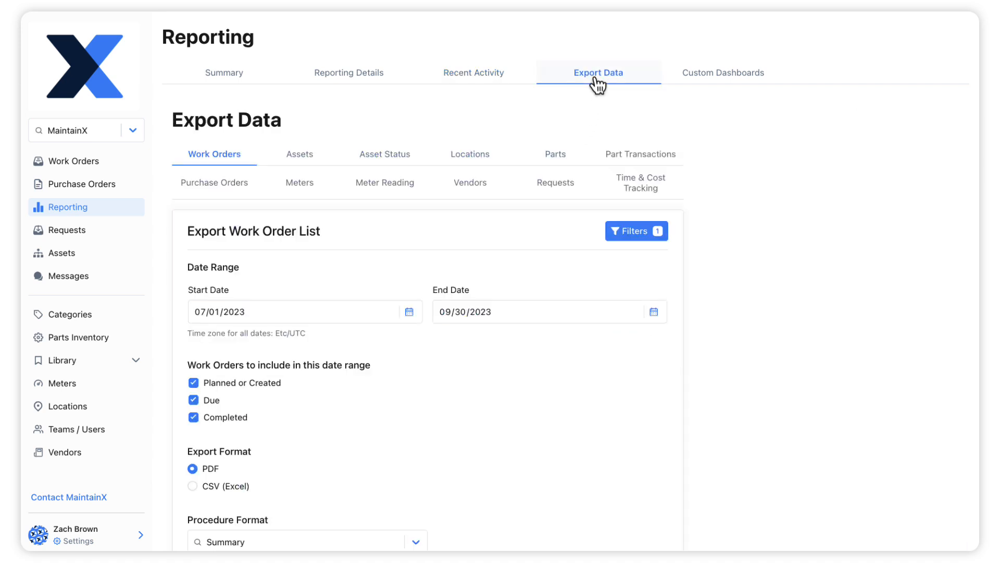